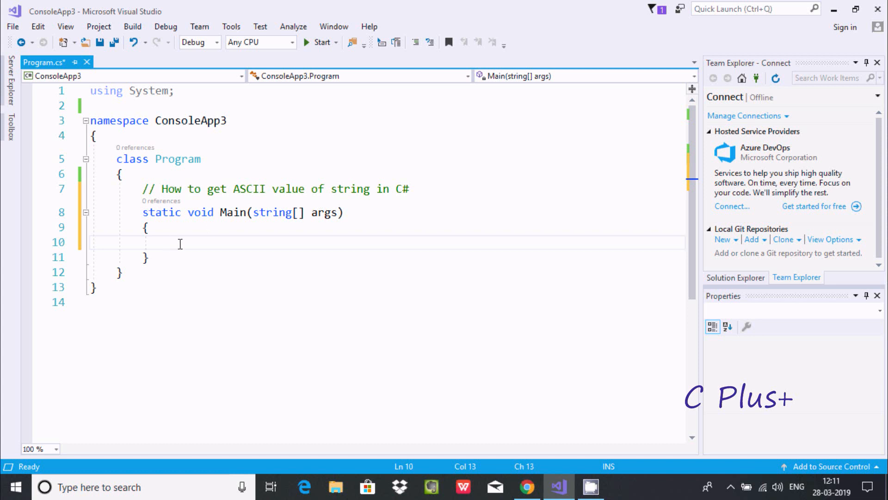
Step: Write Console.Write(" Input Any String :"); as the first statement in Main
type("C")
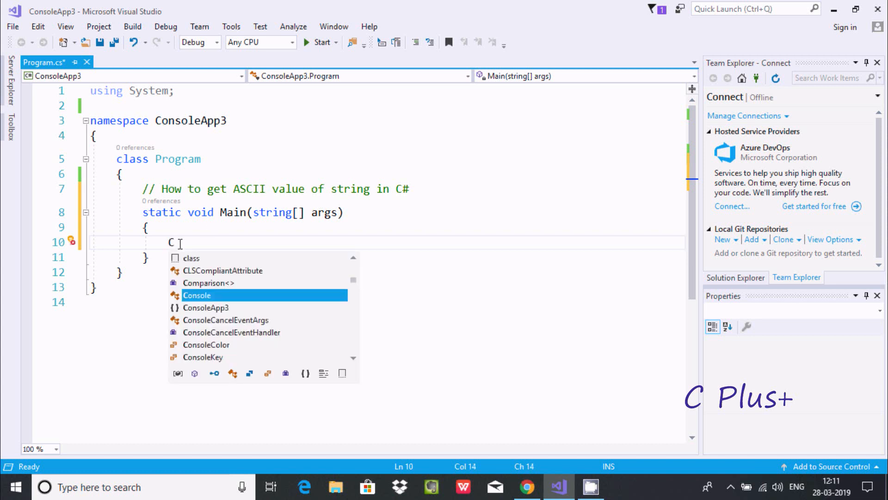
type("onsole.wr")
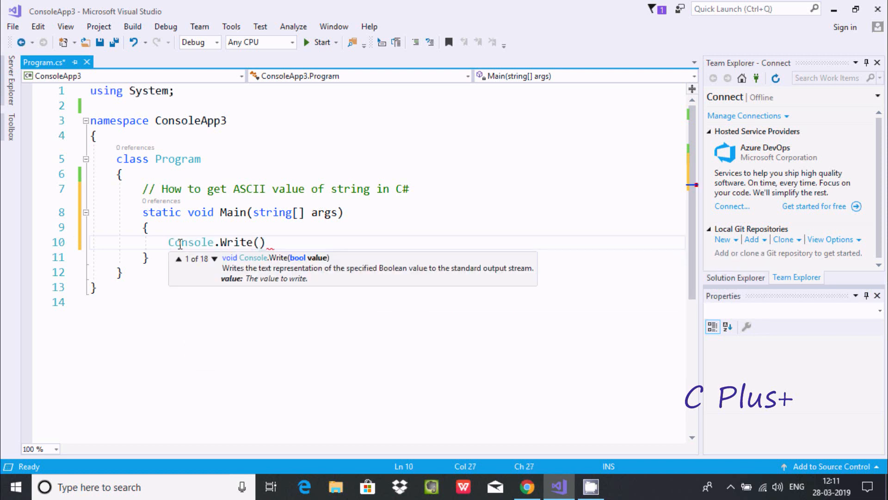
type("\" \"")
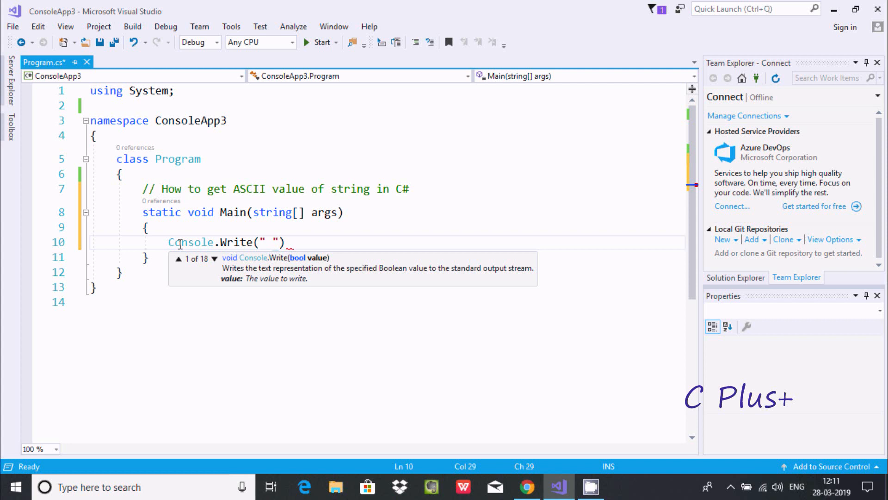
type("Input")
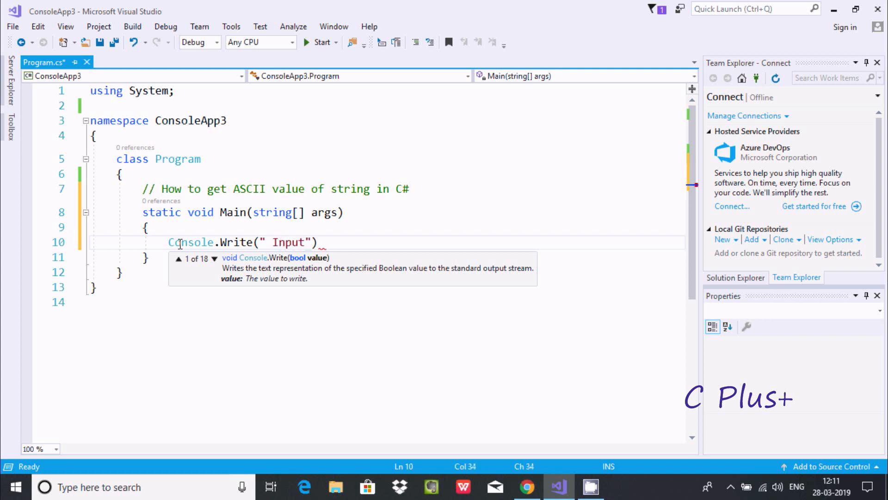
type("Any St")
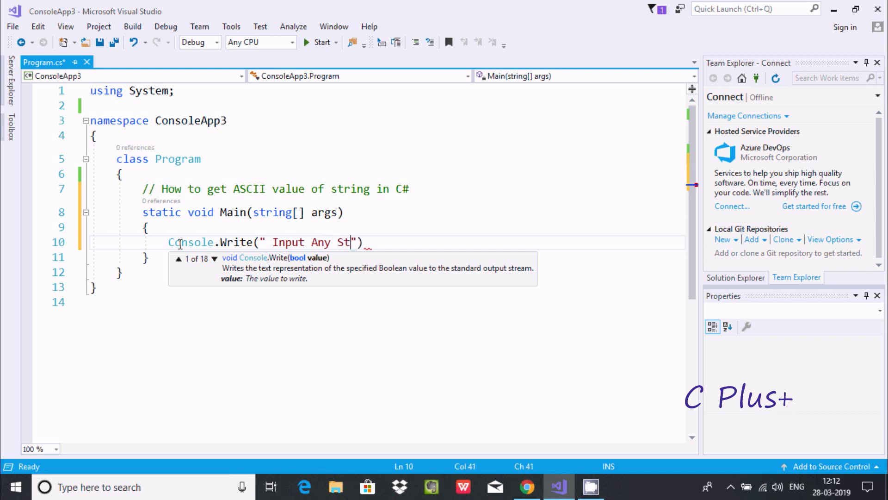
type("ring")
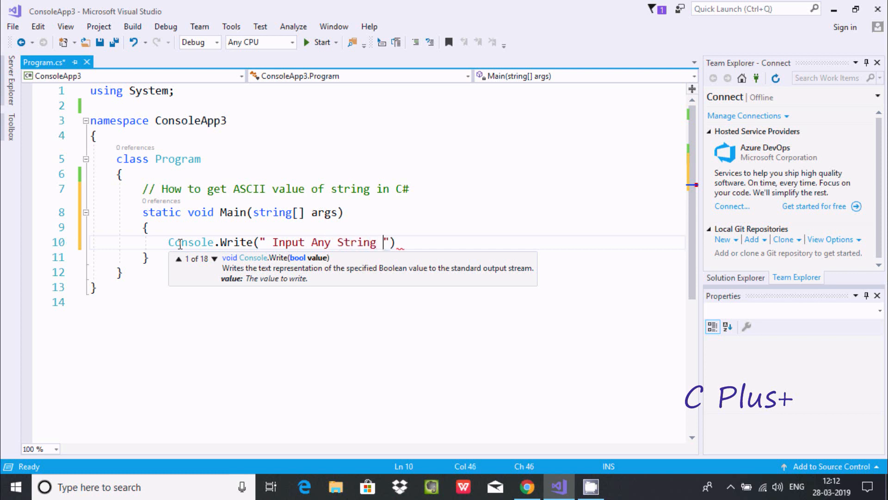
type(":\");")
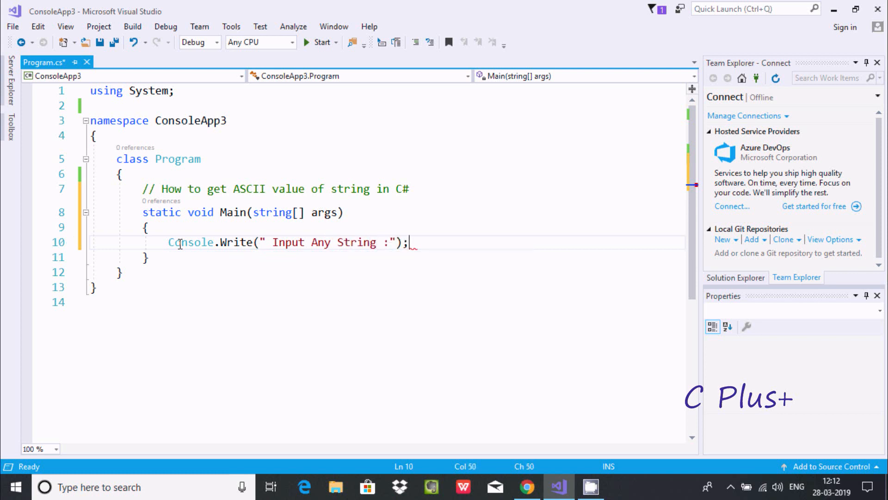
key("enter")
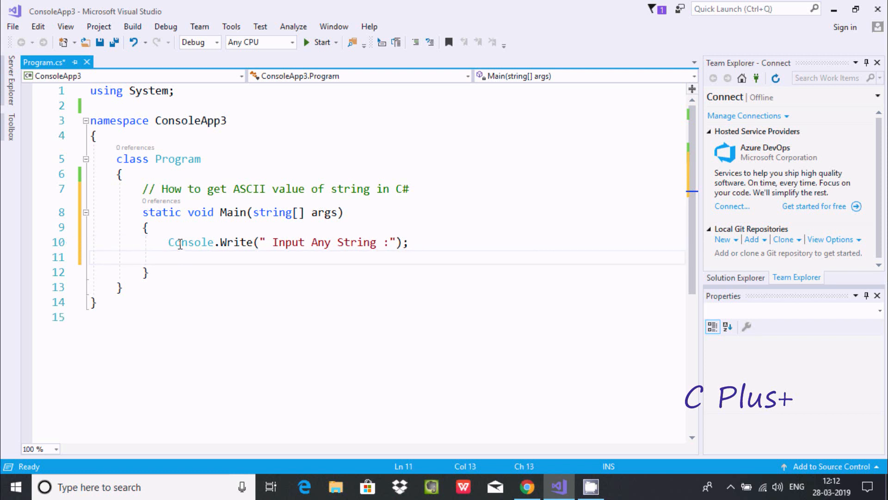
Step: Add String str = Console.ReadLine(); to capture the user's input line
type("String")
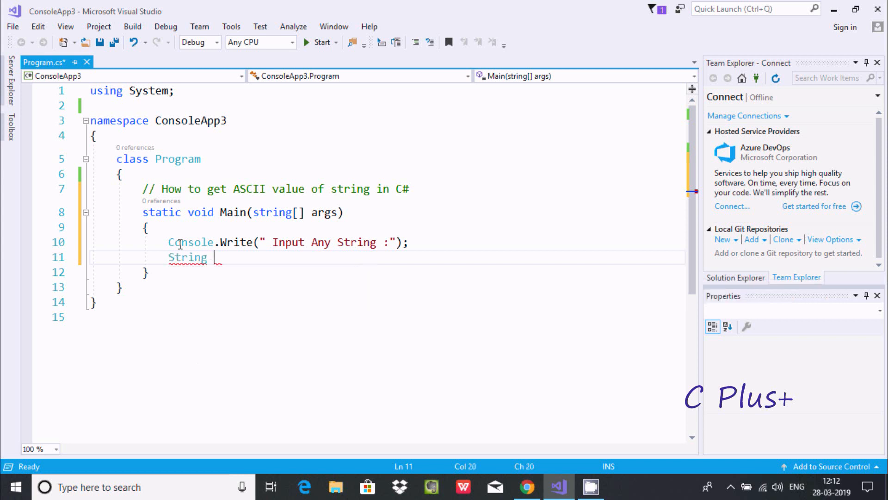
type("str")
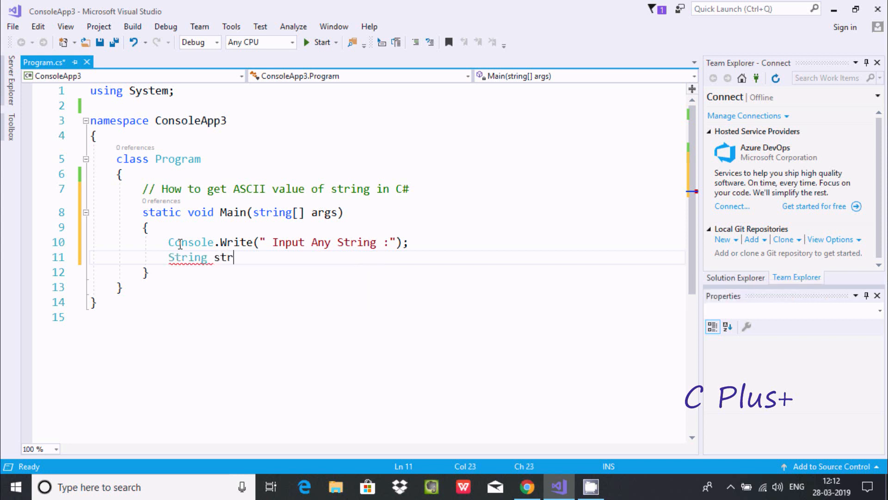
type("=")
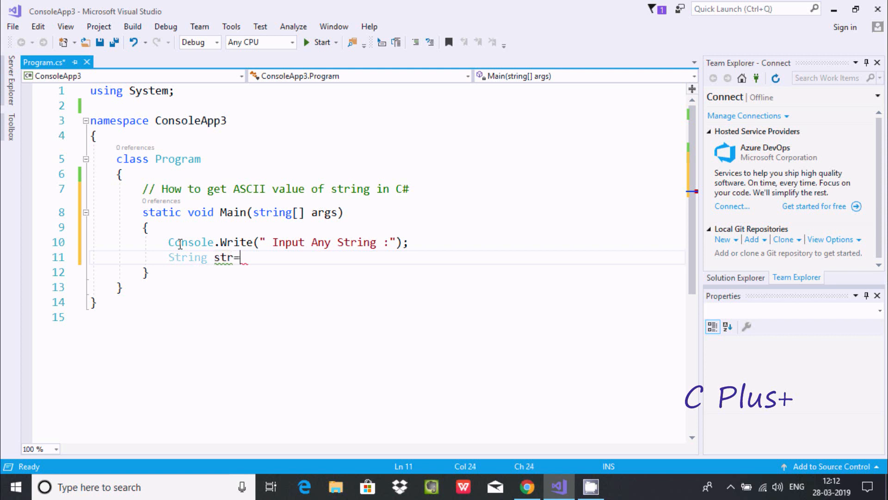
type("Console")
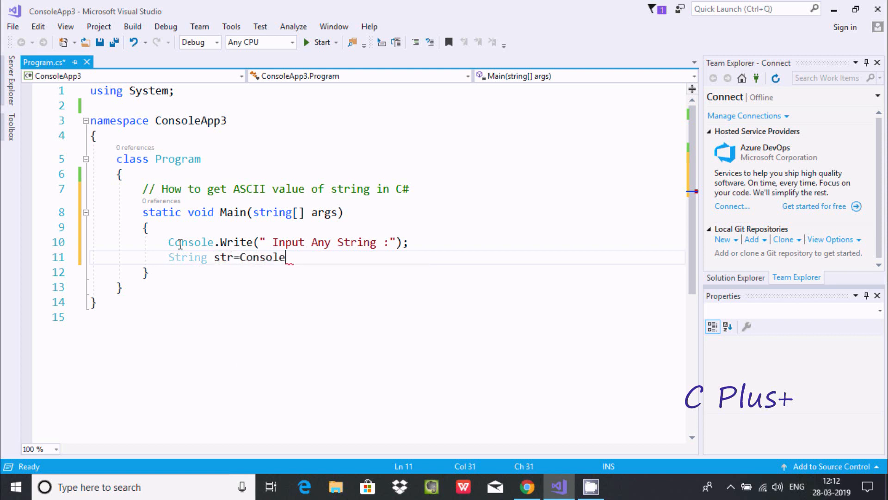
type(".re")
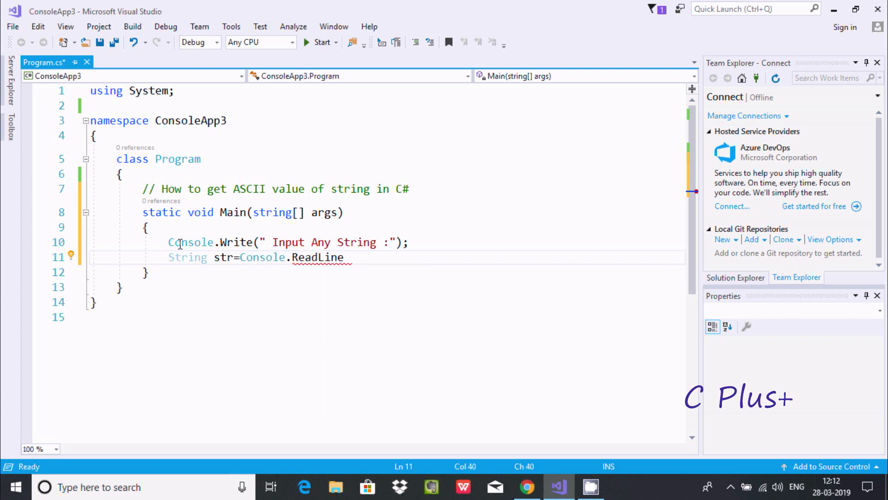
type("();")
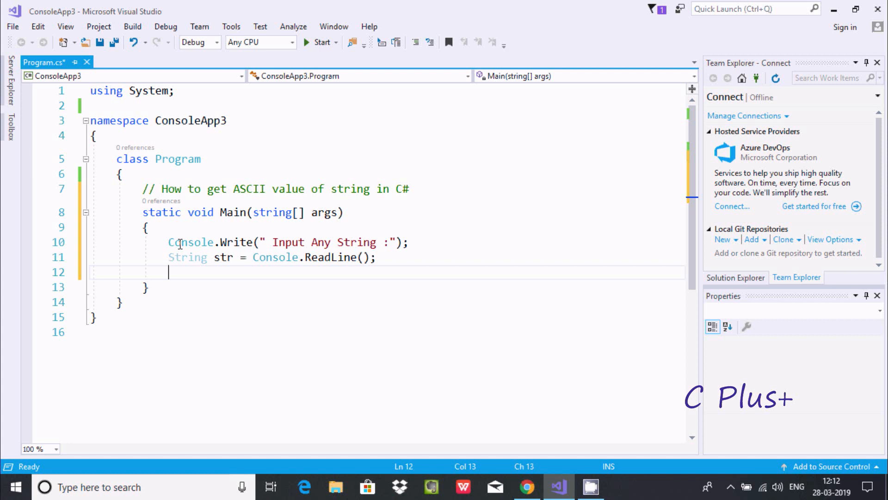
Step: Begin the third statement as byte[] arr=Encoding. via IntelliSense
type("byte")
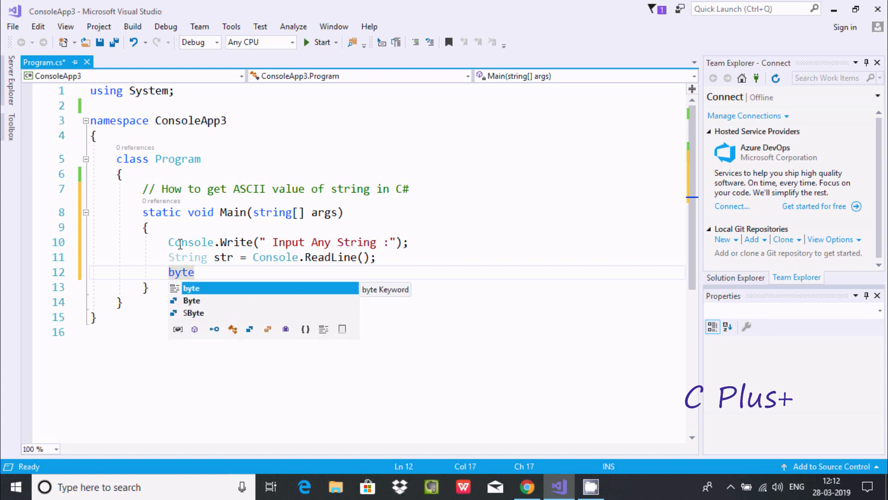
type("[]")
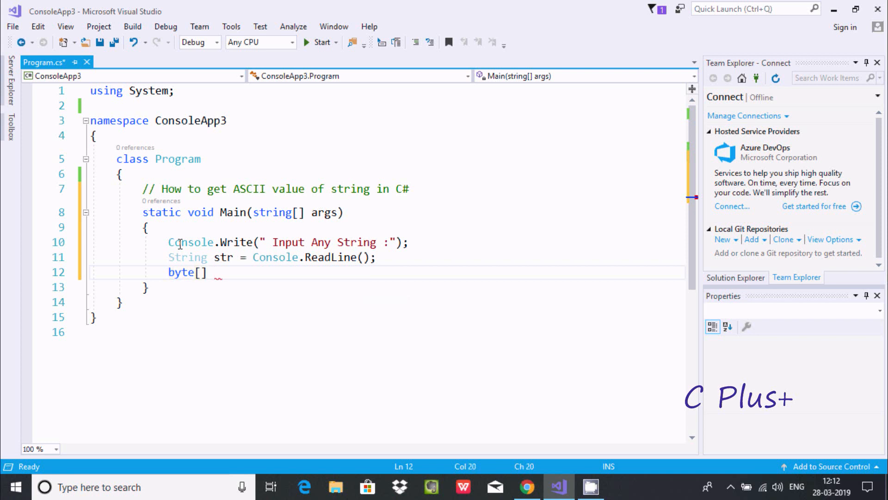
type("arr")
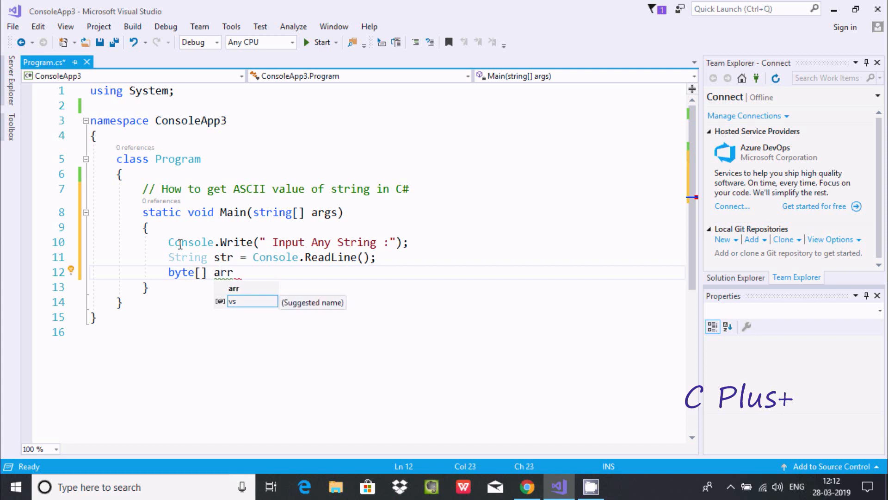
type("=")
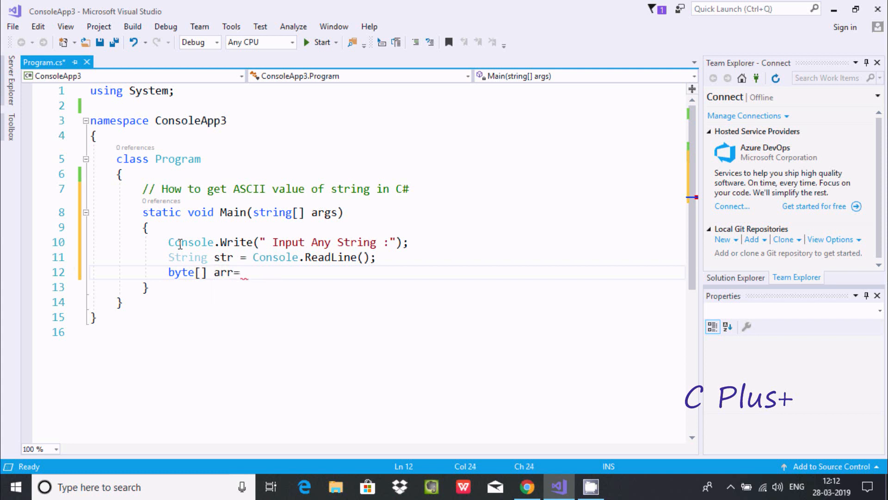
type("En")
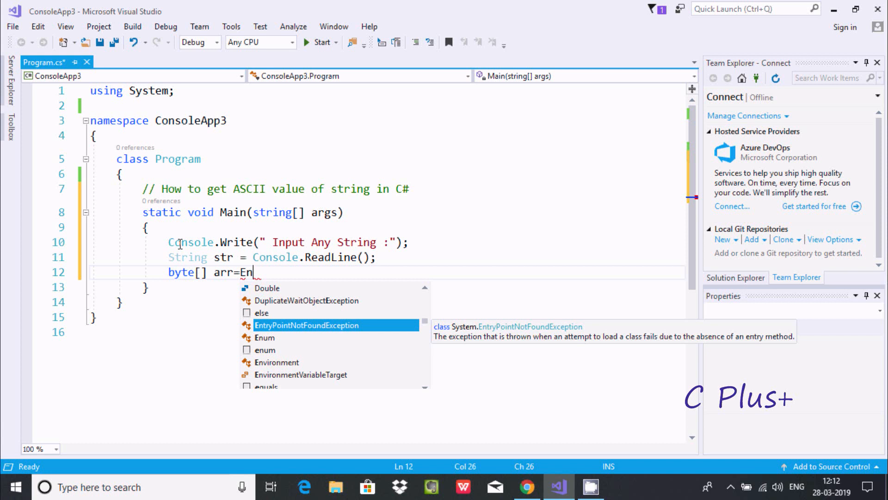
type("co")
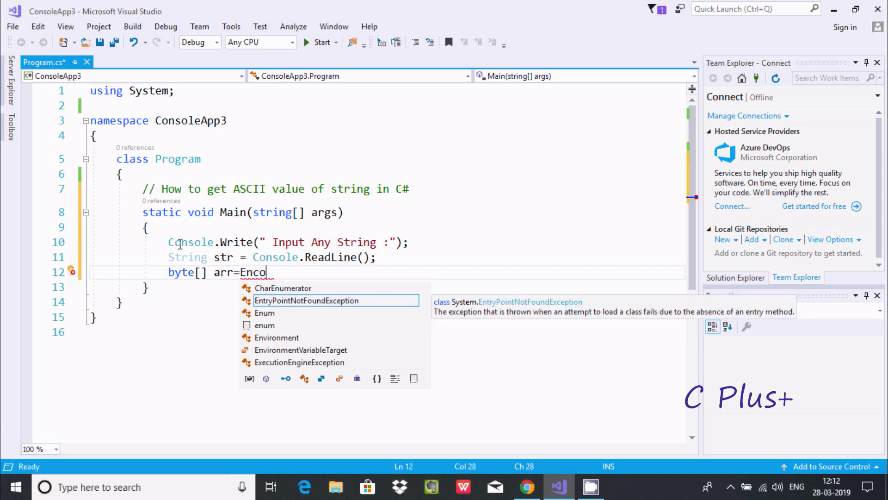
type("ding.")
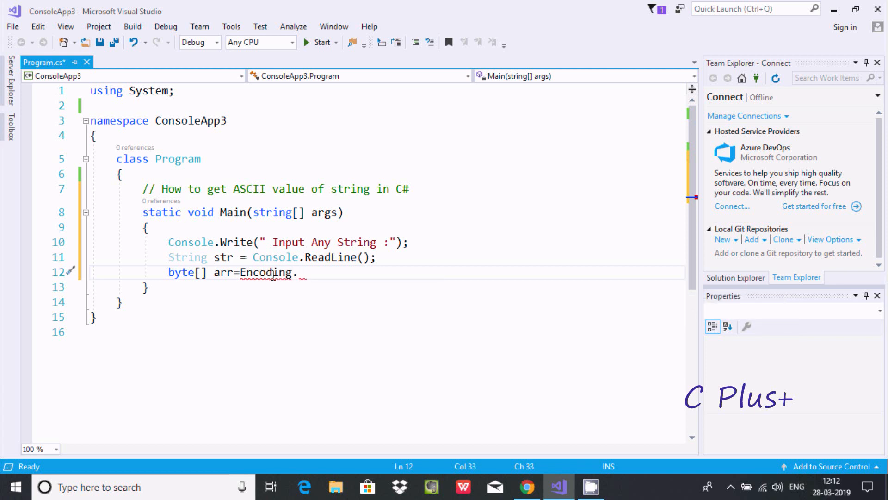
mouse_move(272, 272)
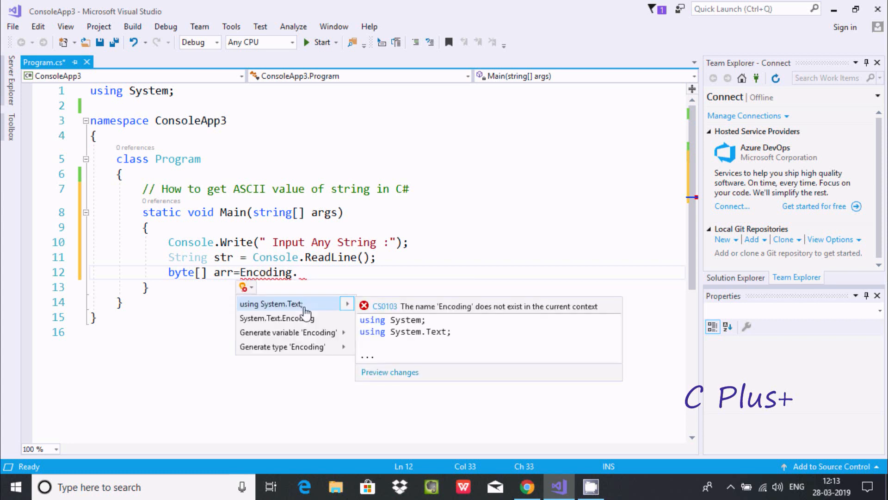
mouse_move(272, 303)
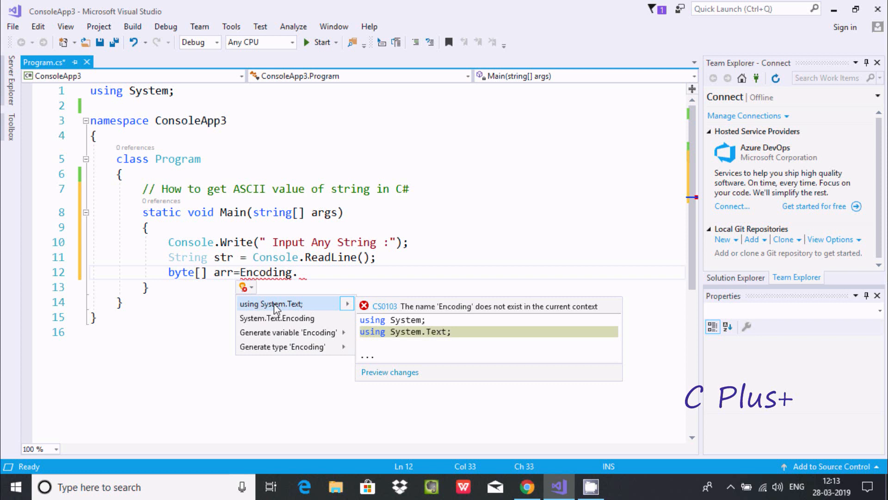
Step: Add the using System.Text; directive so Encoding resolves
left_click(272, 303)
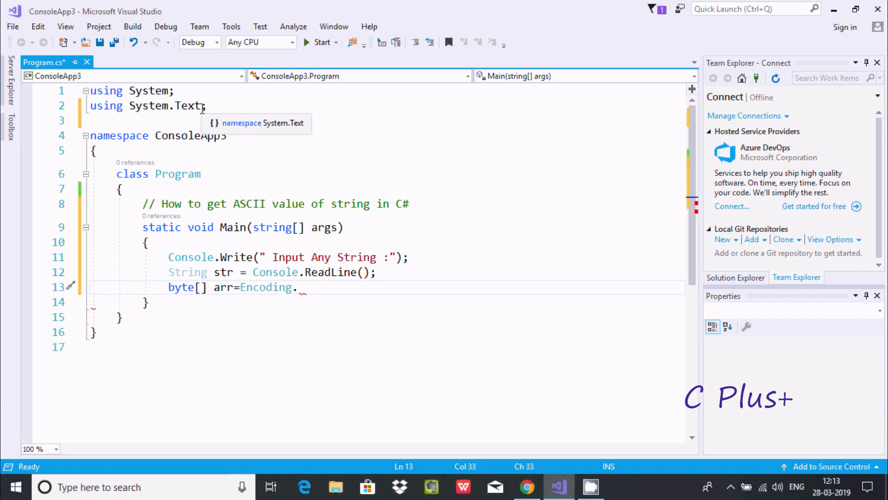
mouse_move(266, 286)
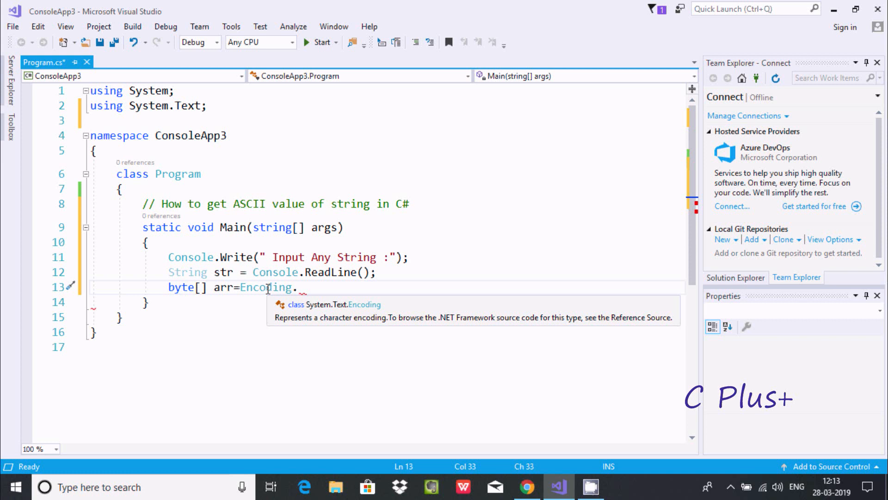
Step: Complete the statement as byte[] arr = Encoding.ASCII.GetBytes(str);
key("Backspace")
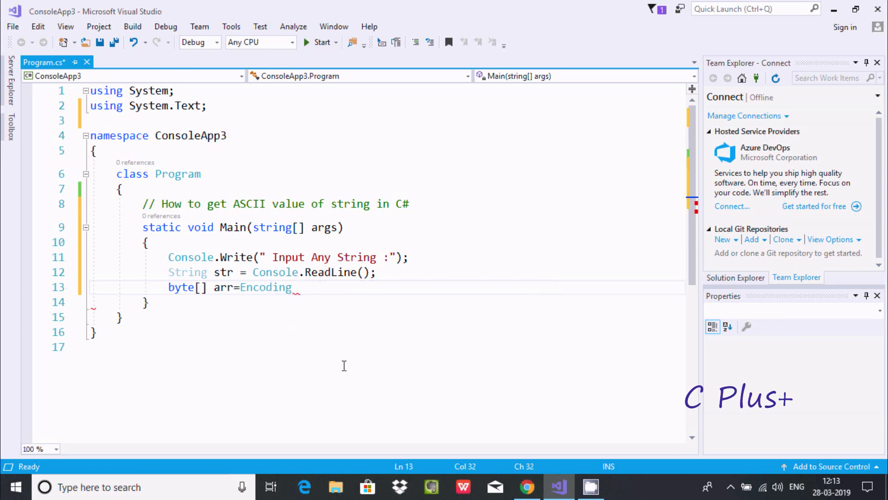
type(".")
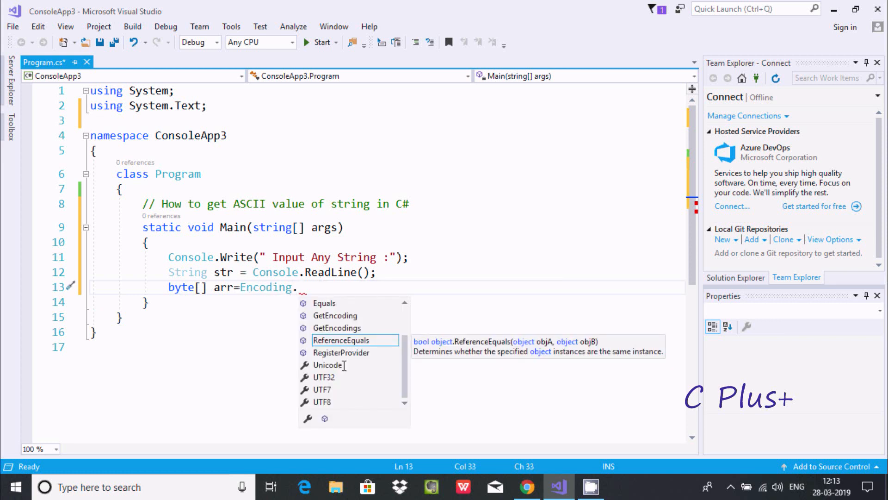
type("S")
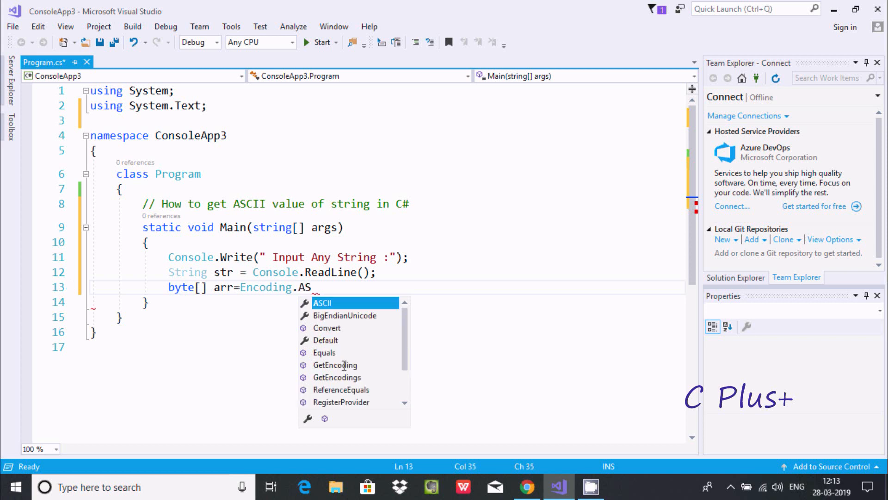
type("S")
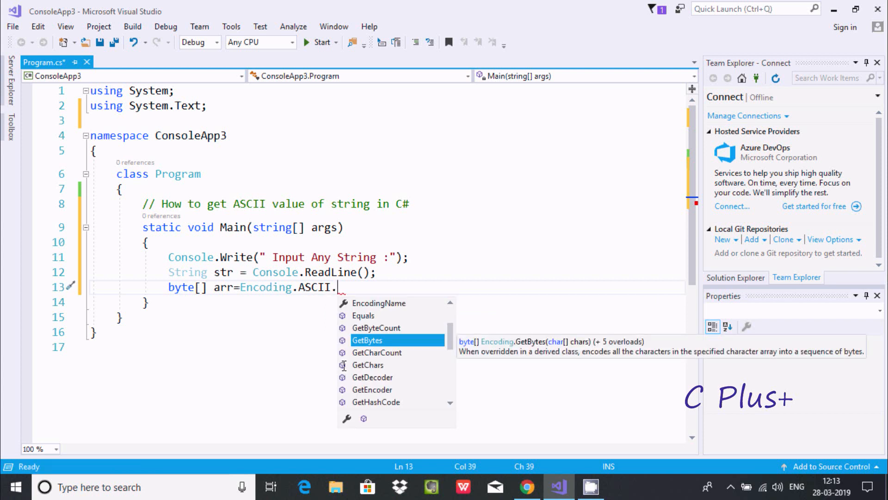
mouse_move(426, 317)
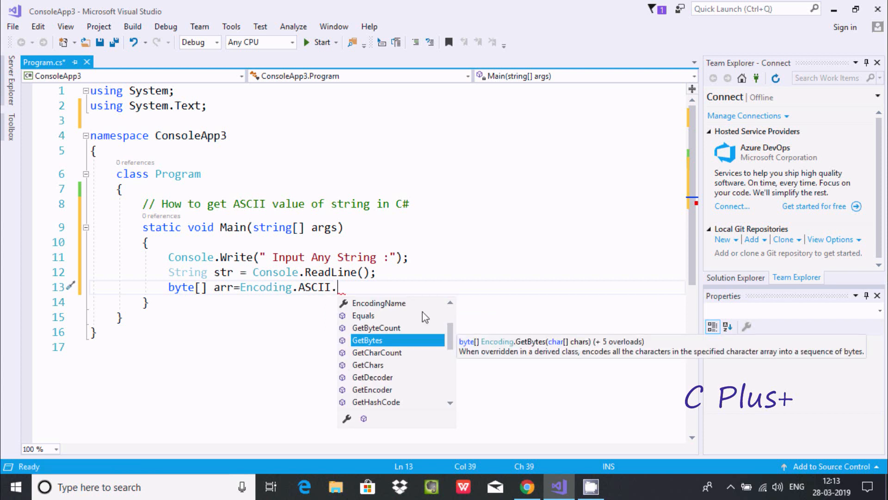
mouse_move(401, 331)
type("GetBytes")
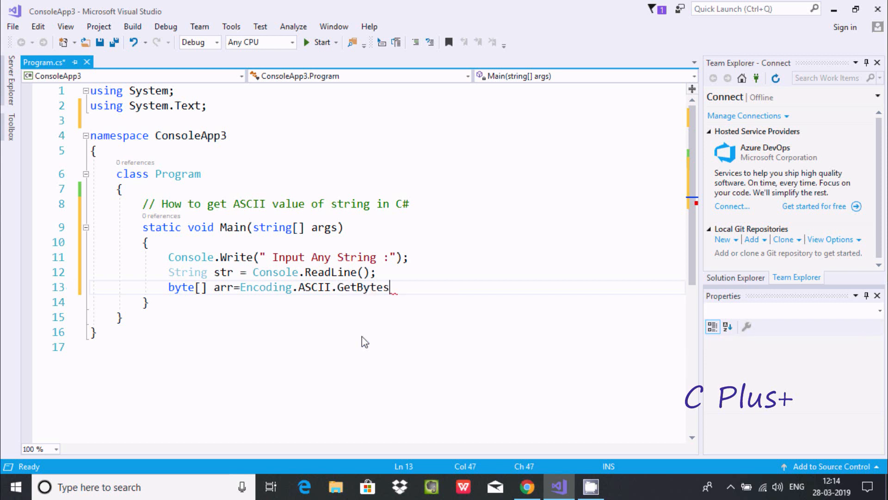
type("(")
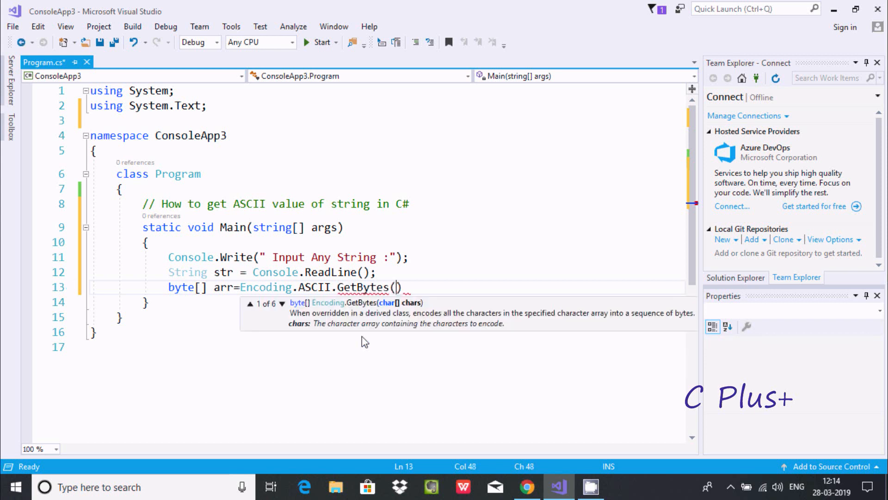
type("S")
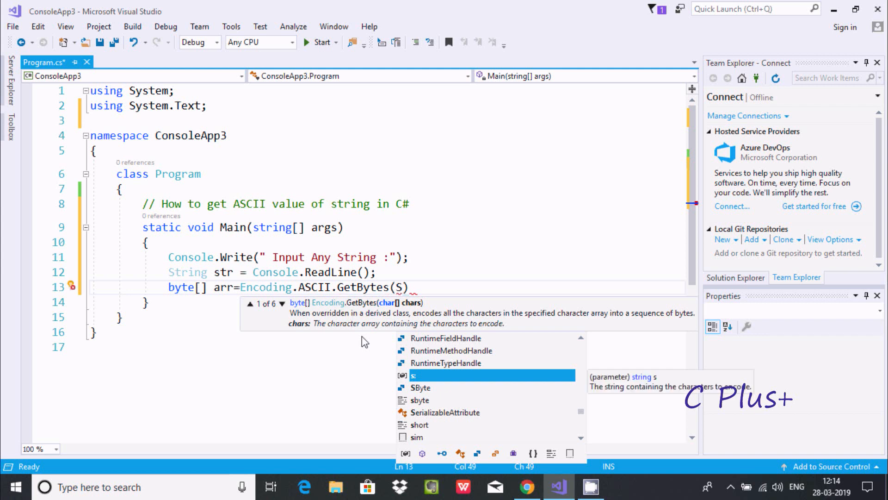
type("tr")
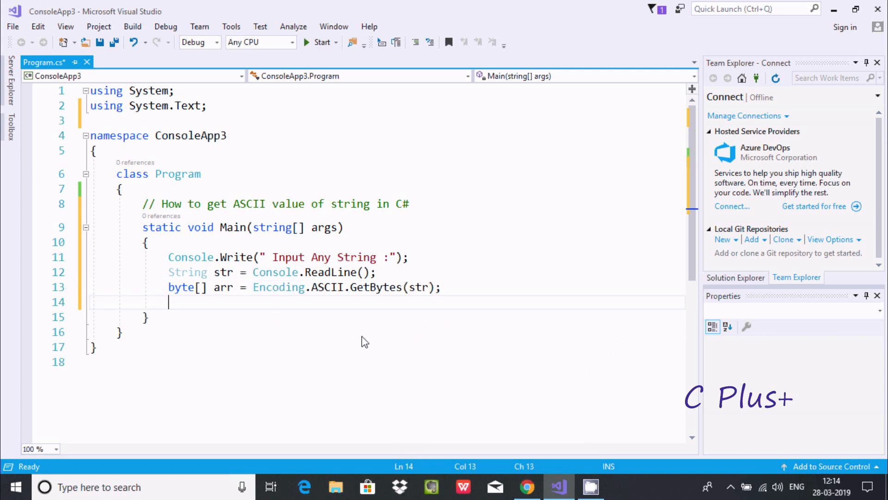
Step: Write a foreach (byte e in arr) loop header below the array statement
type("foreach")
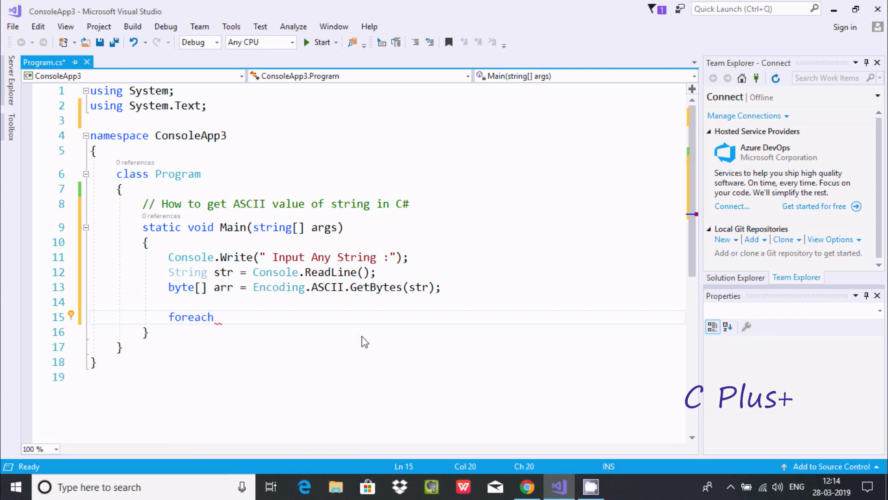
type("()")
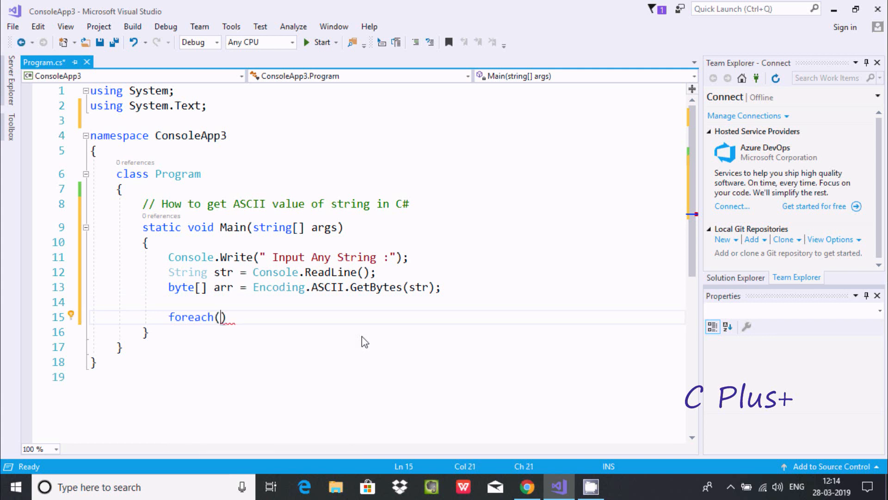
type("byte")
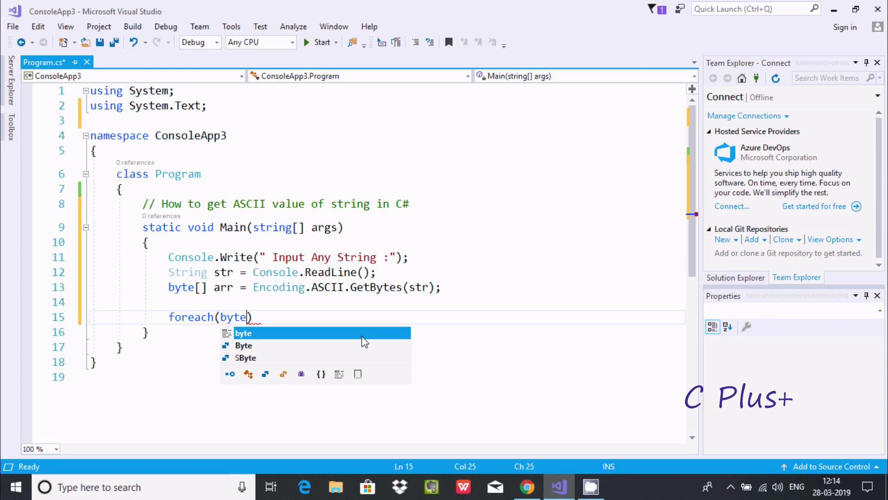
type("e in")
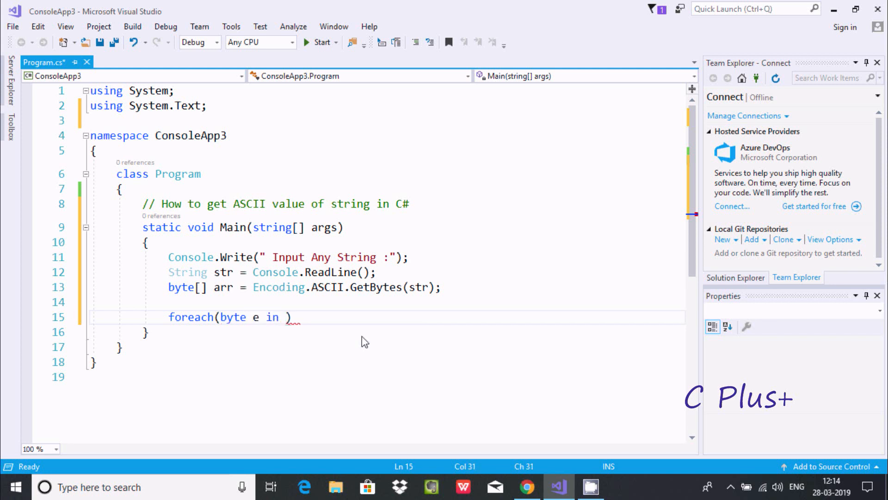
type("arr")
type("{")
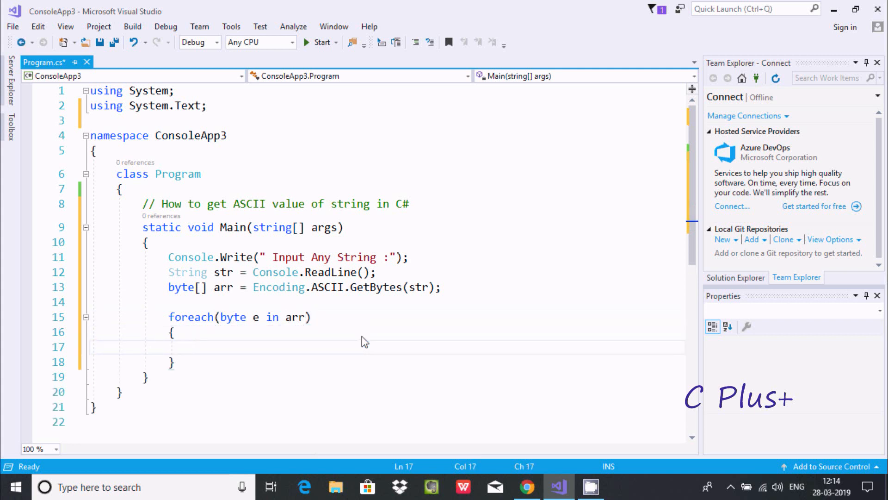
Step: Inside the loop, print each byte and its character with Console.WriteLine(" {0} = {1}", e, (char)e);
type("Console")
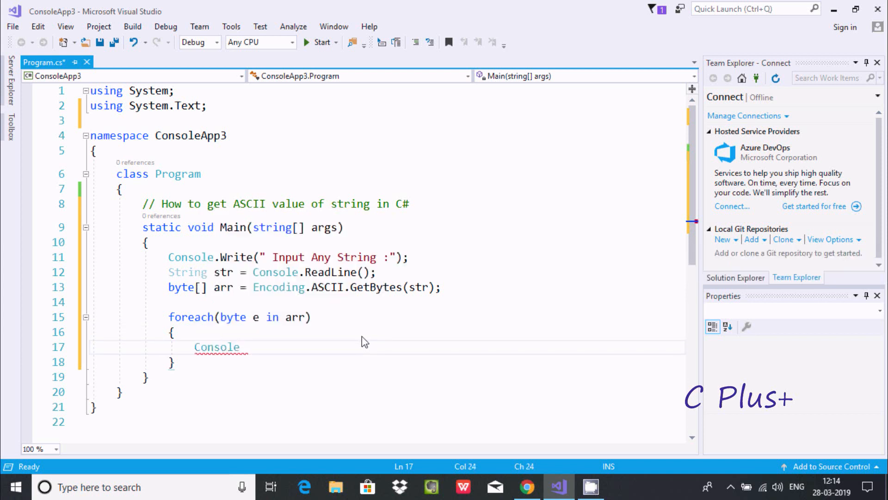
type(".")
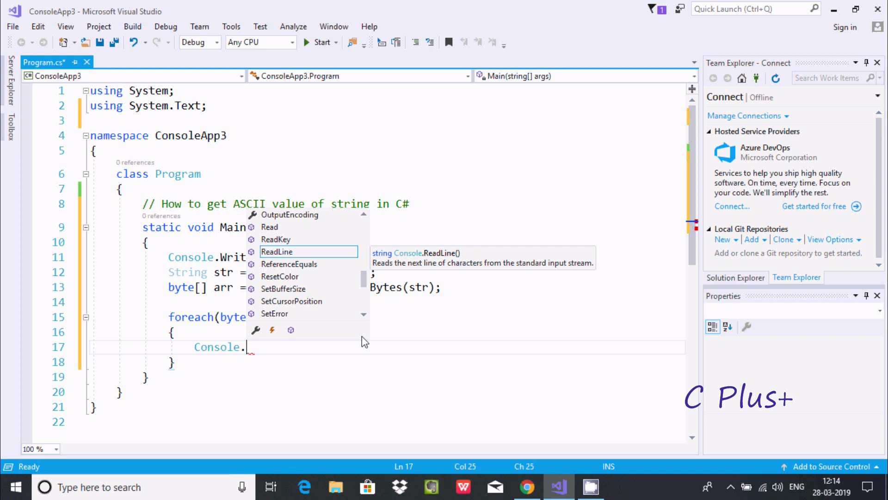
type("wr")
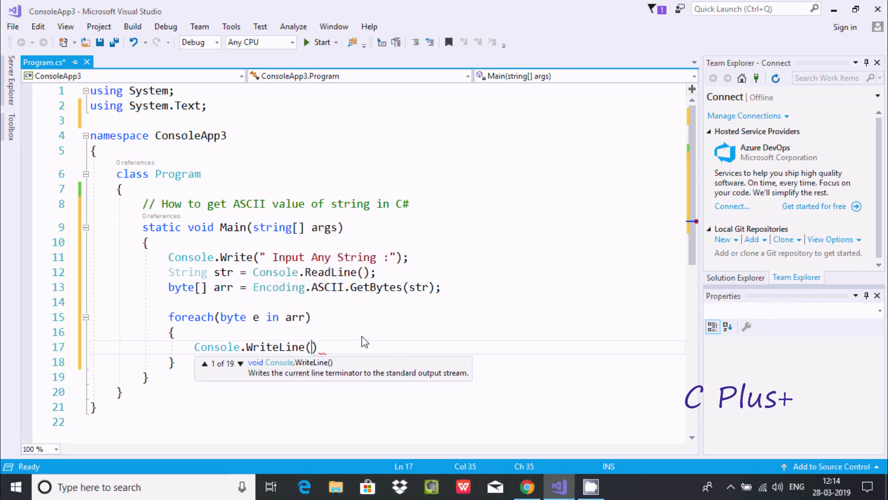
type("\" \"")
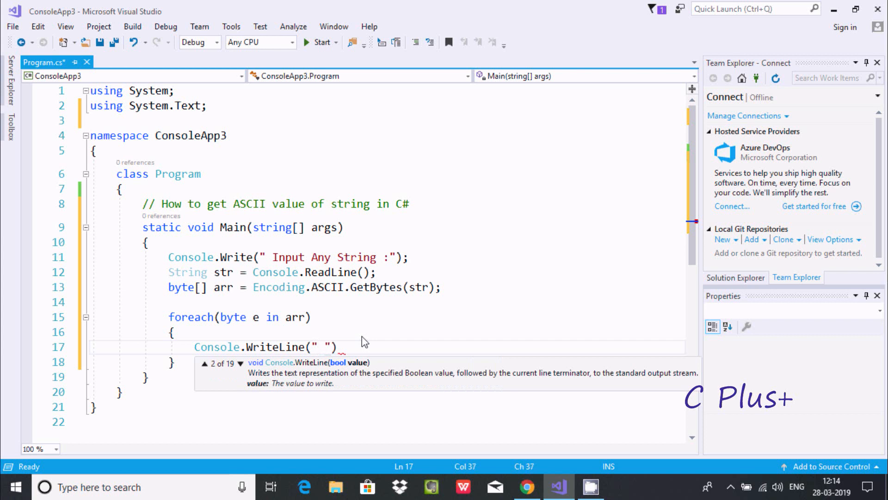
type("{0}")
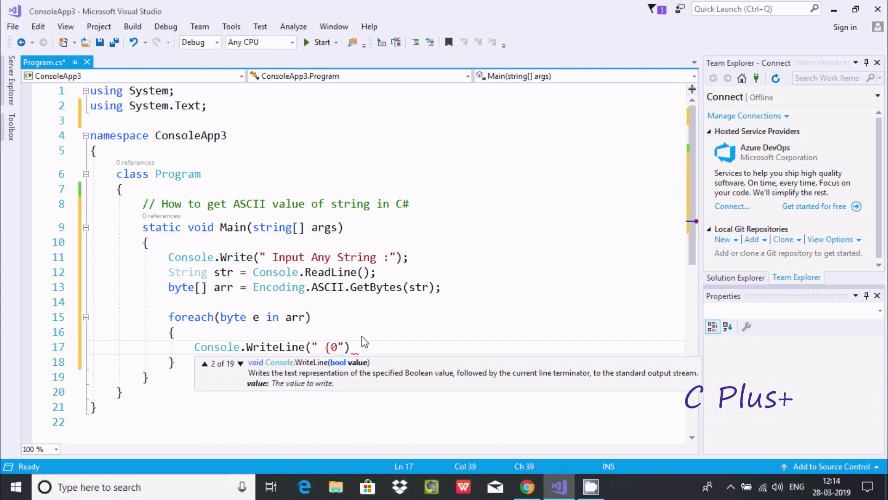
type("=\"")
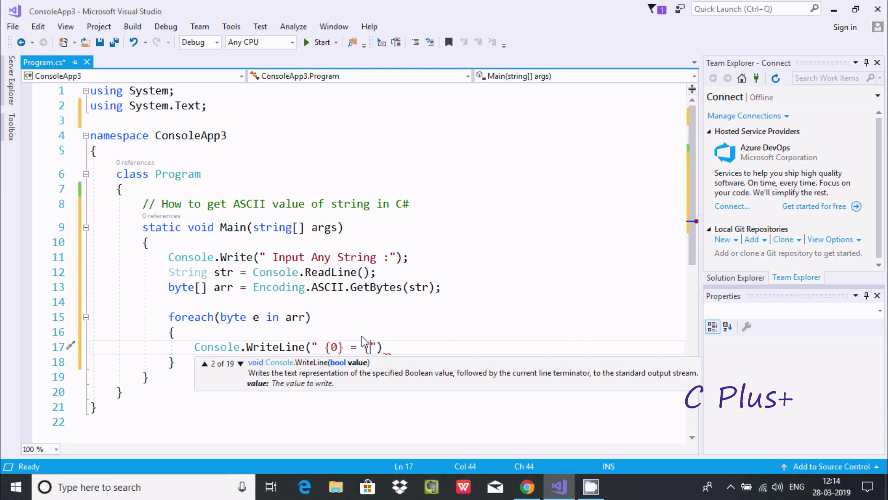
type("1}")
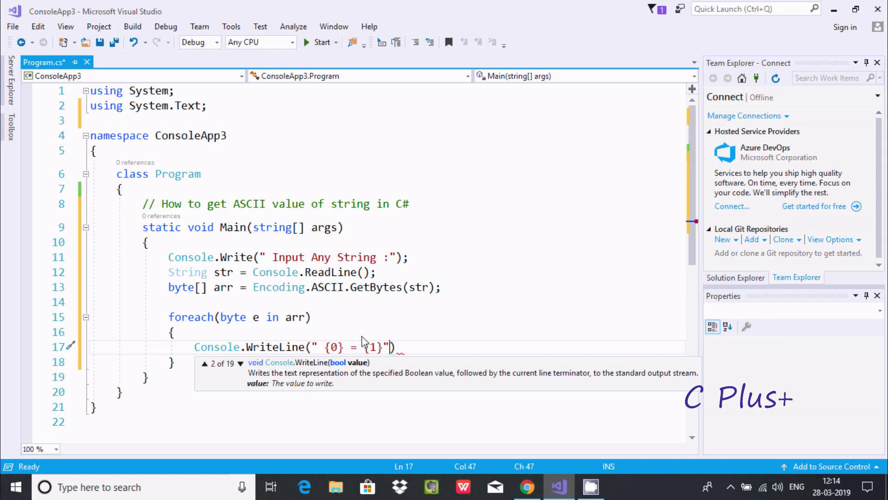
type(",")
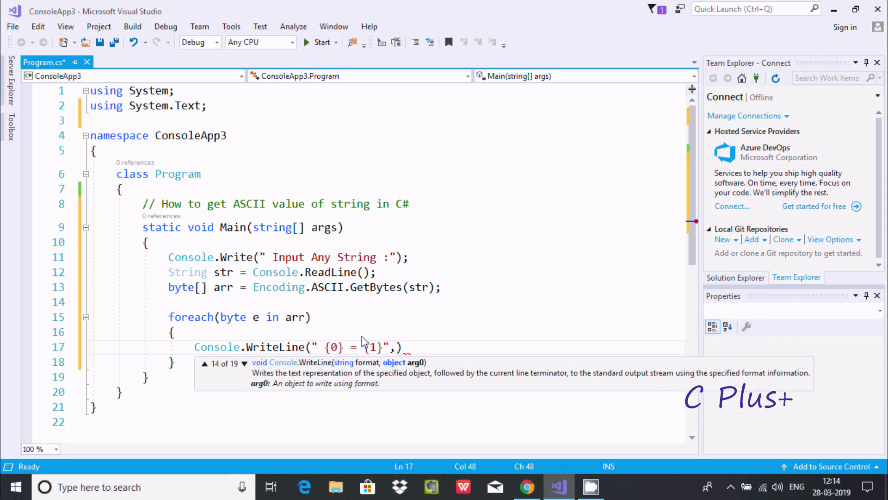
type("e")
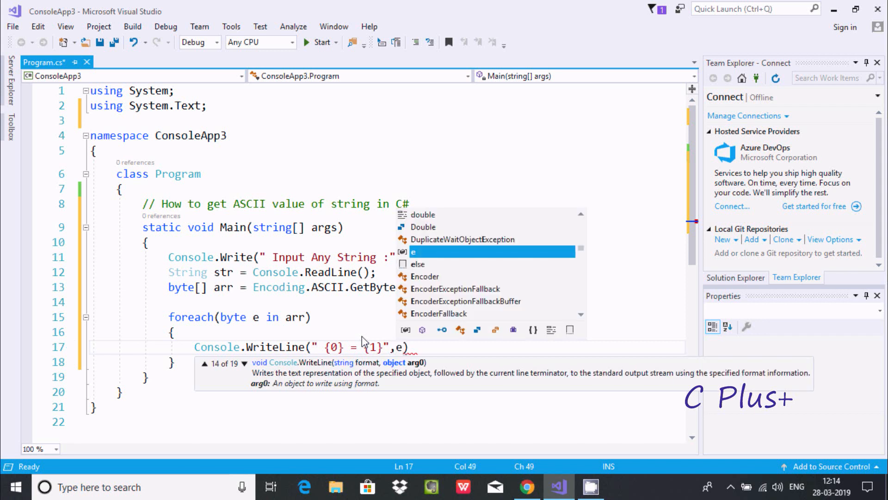
type(")")
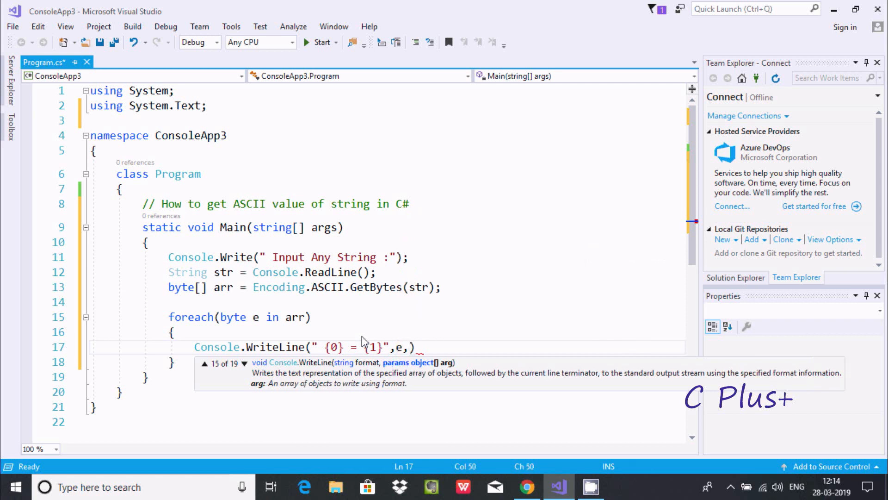
type("(ch)")
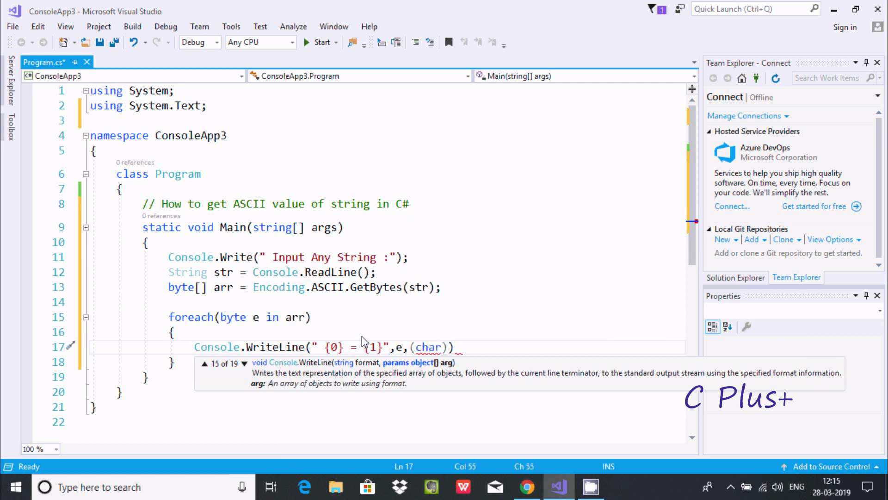
type("r")
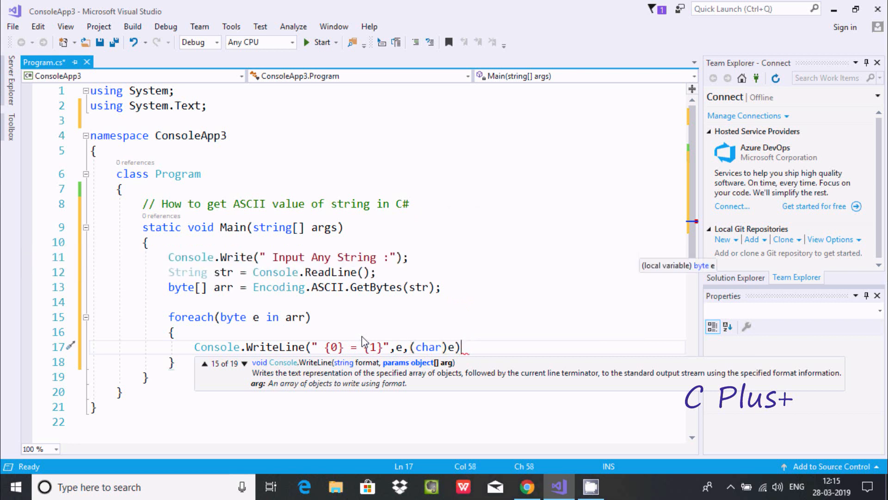
type(";")
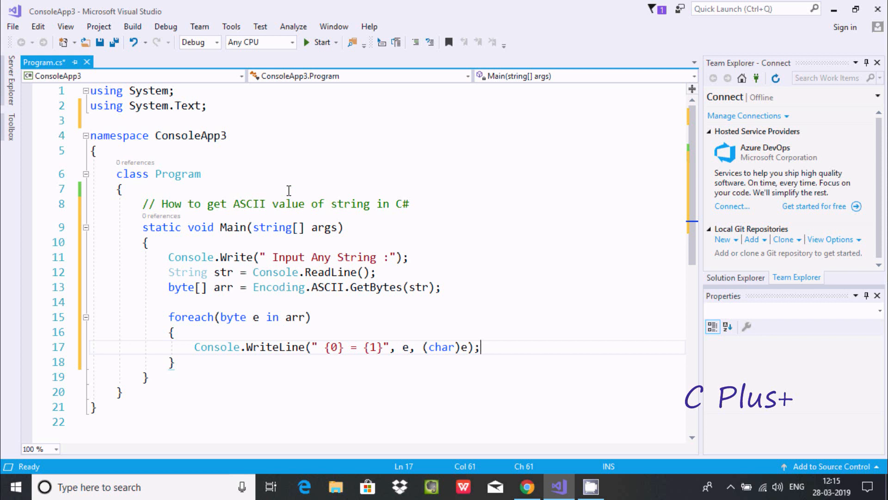
Step: Start building and running the program
left_click(321, 42)
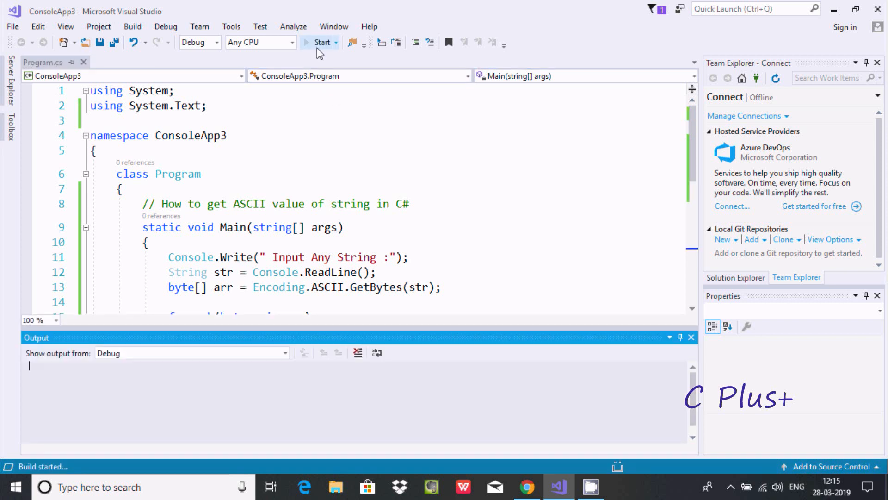
Step: Enter "Hello Wor" at the running console's input prompt
left_click(319, 41)
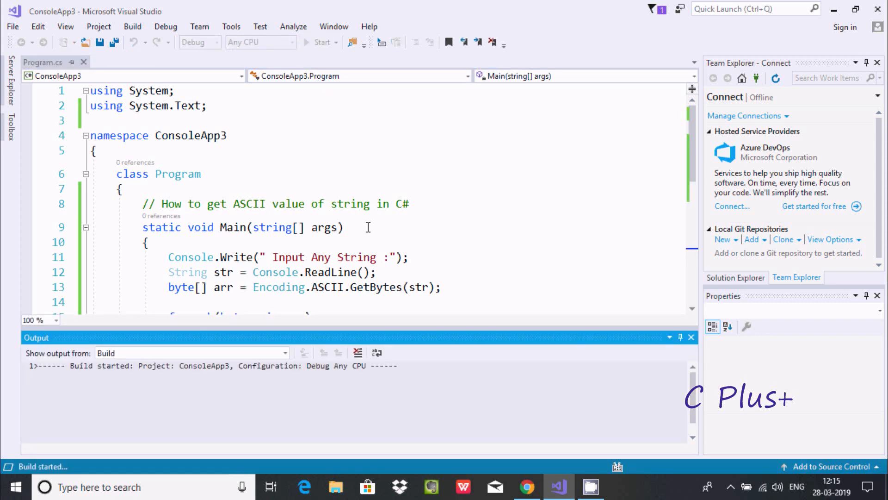
left_click(321, 41)
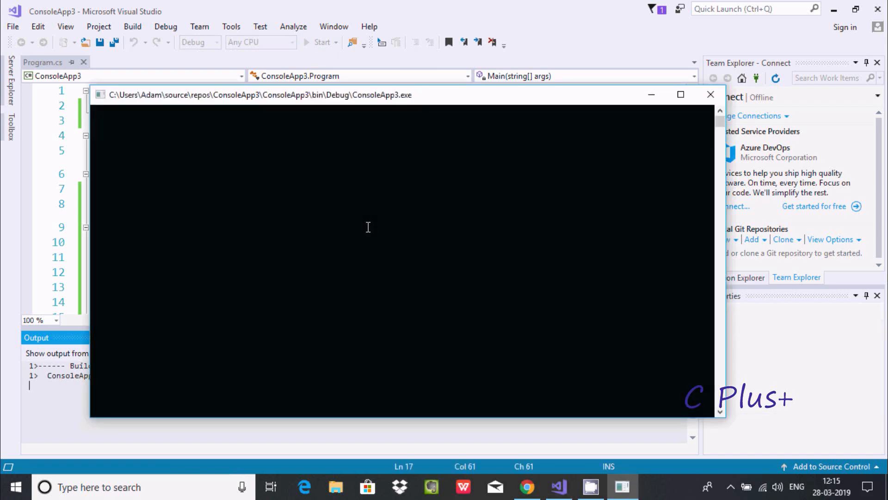
left_click(321, 41)
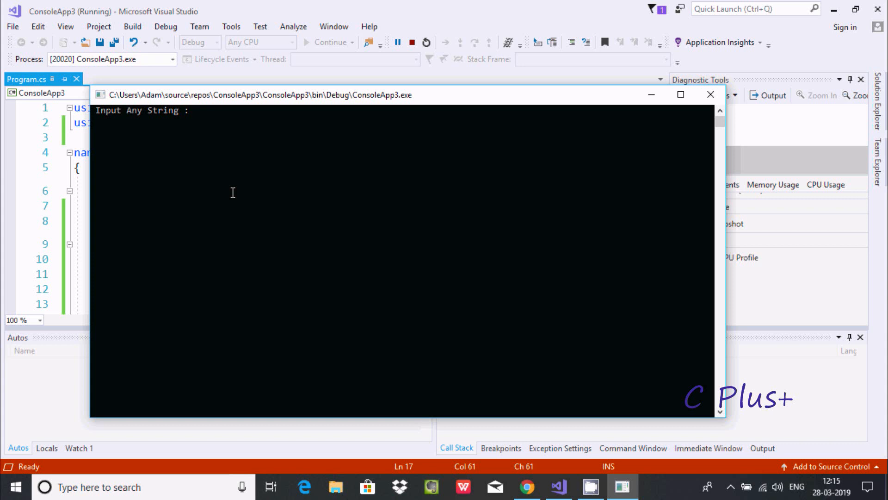
type("Hello")
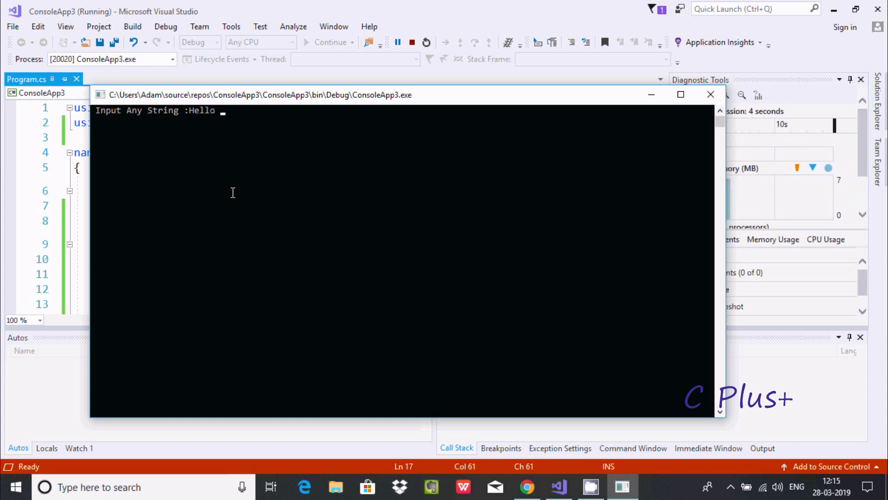
type("Wor")
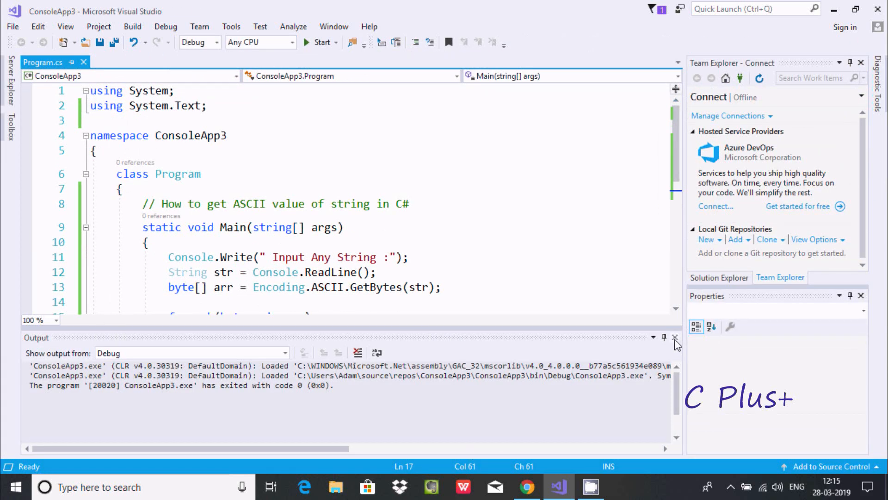
Step: Close the build Output panel after the program exits
left_click(675, 338)
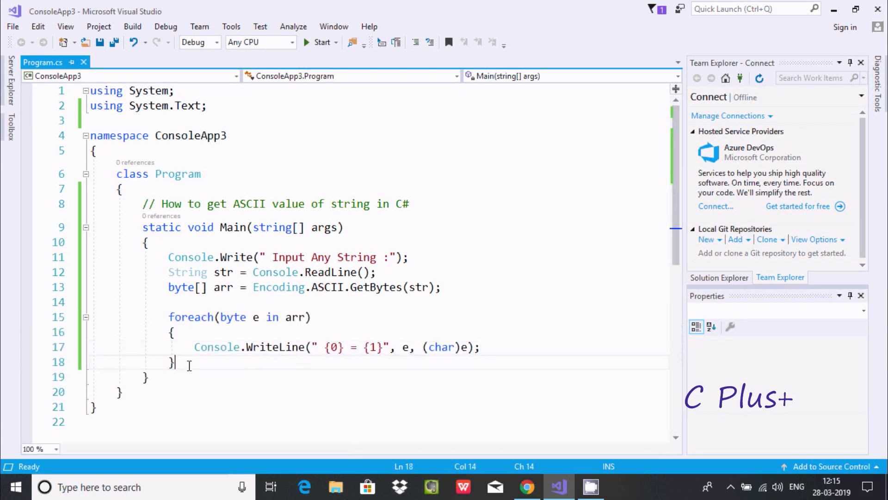
Step: Add Console.ReadLine(); after the foreach loop and start the program again
type("C")
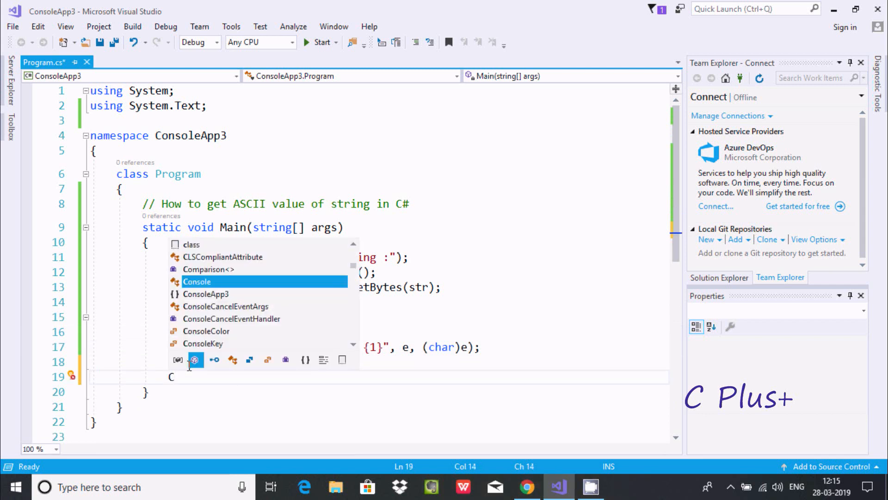
type("Console.re")
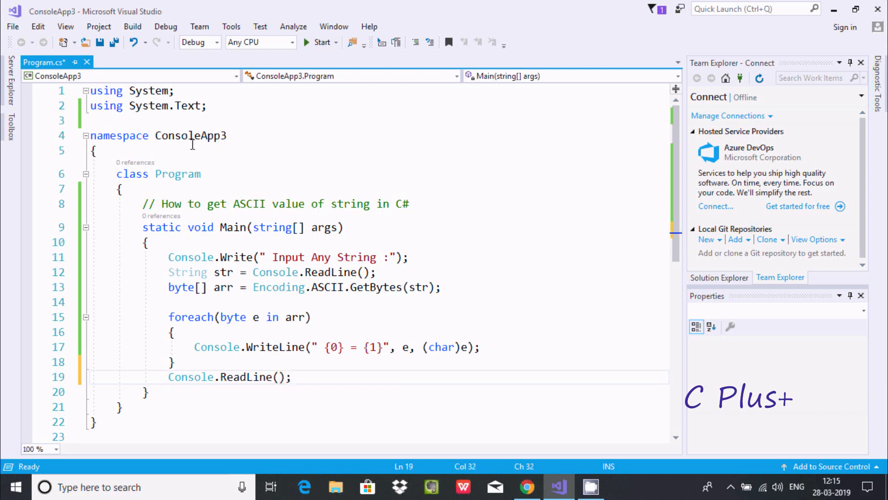
left_click(320, 42)
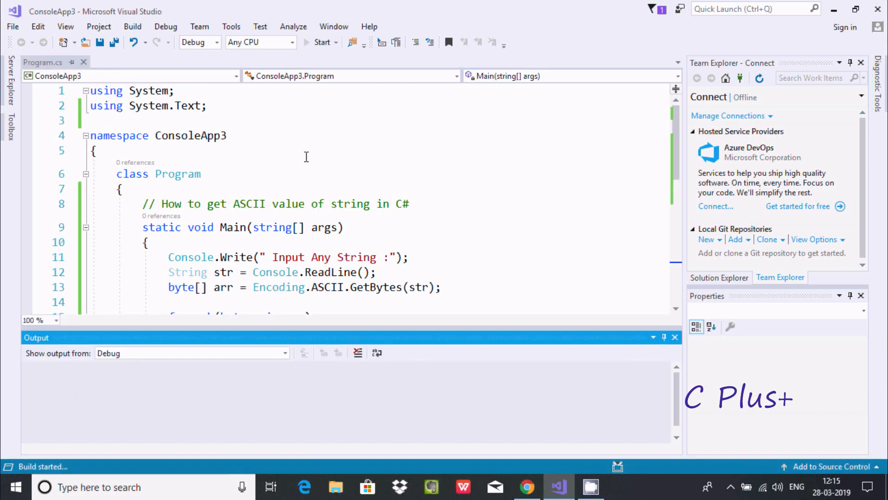
Step: Enter "Hello W" at the console prompt of the rerun program
left_click(320, 42)
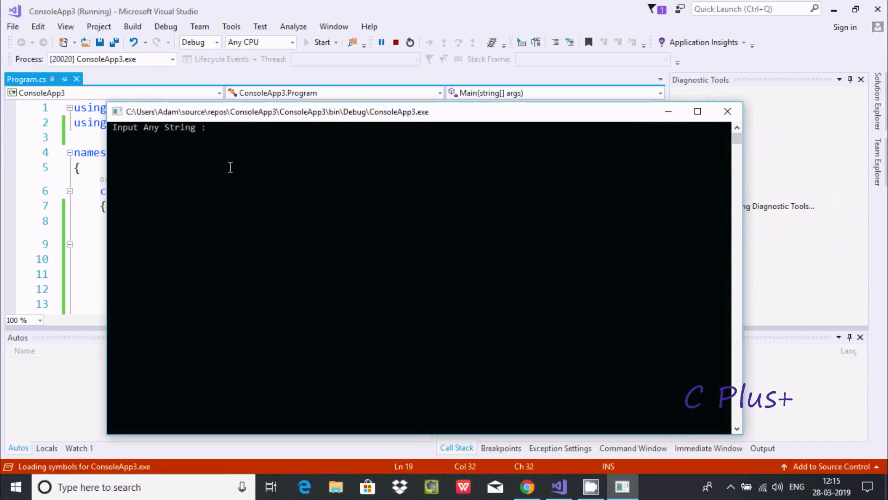
type("He")
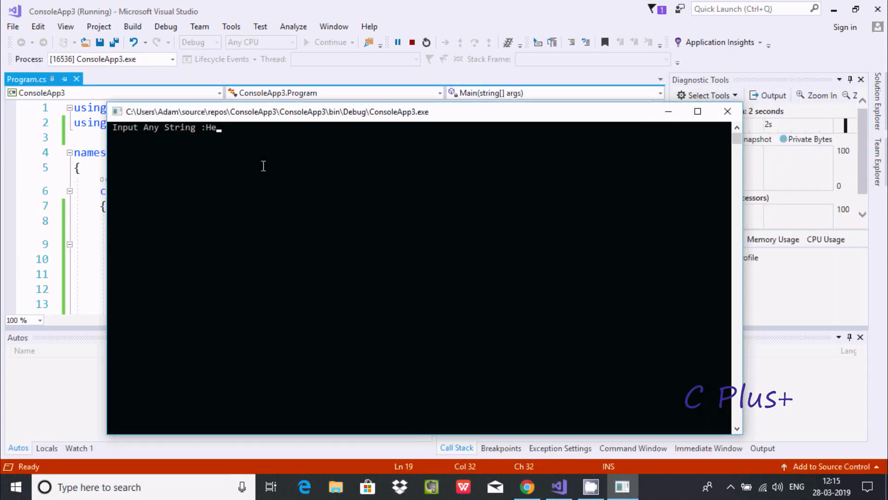
type("llo W")
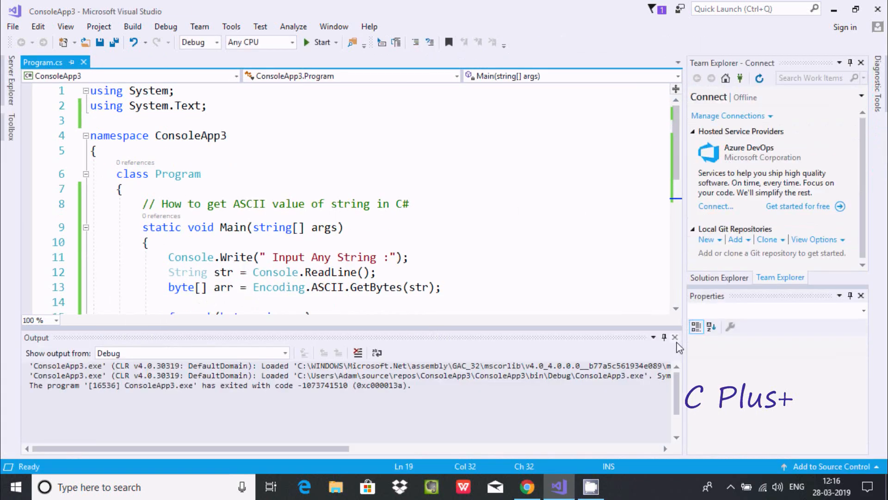
Step: Close the Output panel, rerun the program and enter C# to print 67 = C and 35 = #
left_click(675, 337)
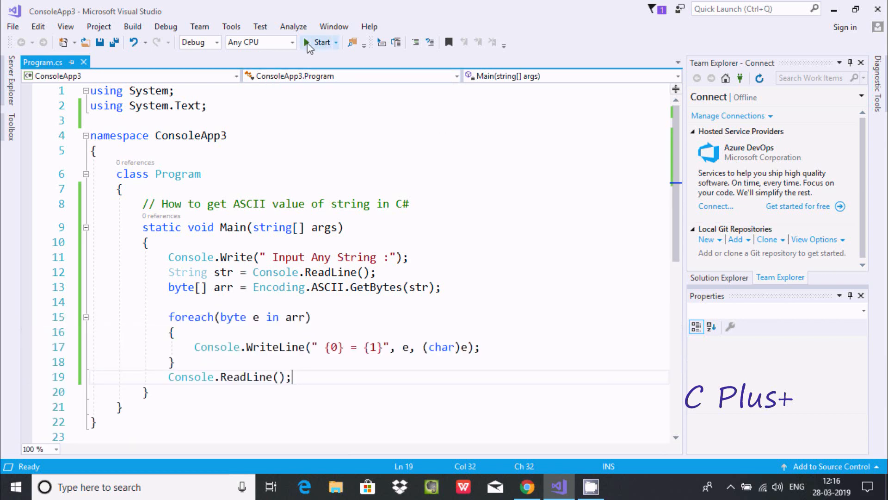
left_click(321, 42)
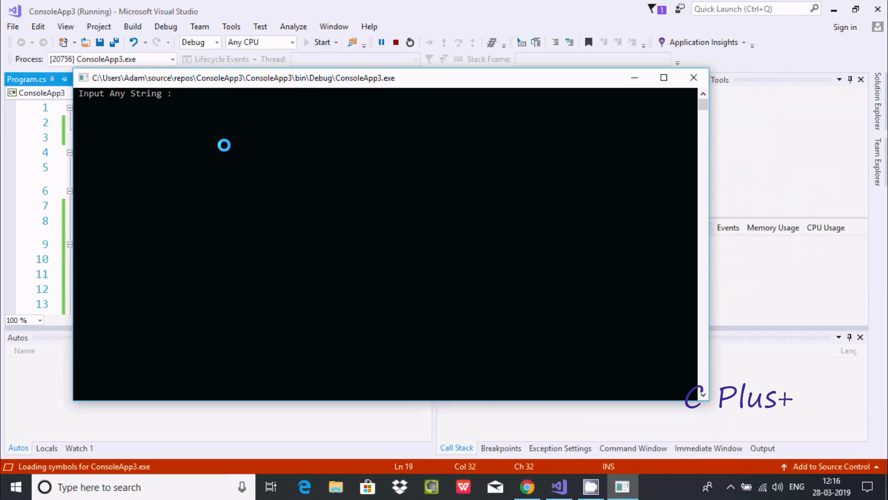
type("C#")
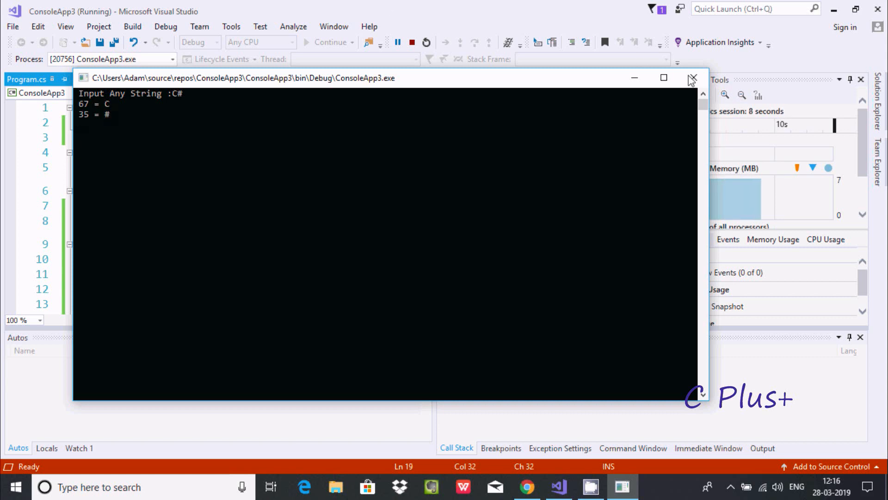
Step: Close the results console window and the build Output panel
left_click(692, 77)
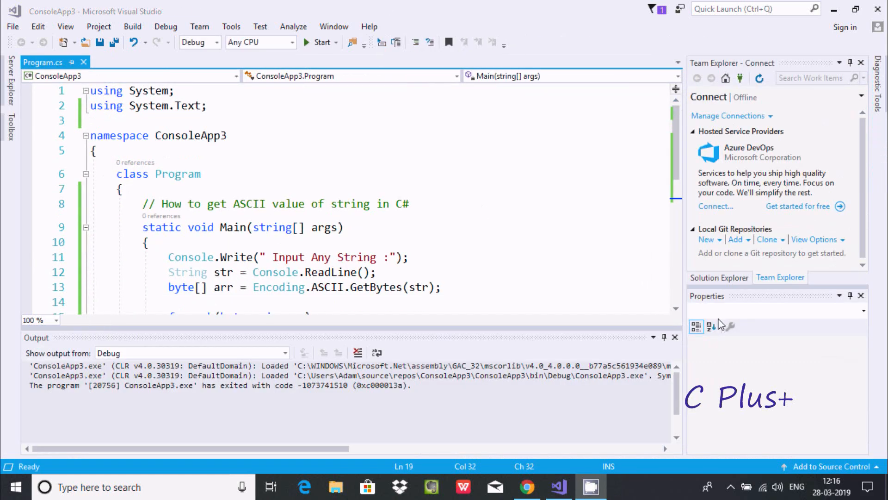
left_click(675, 336)
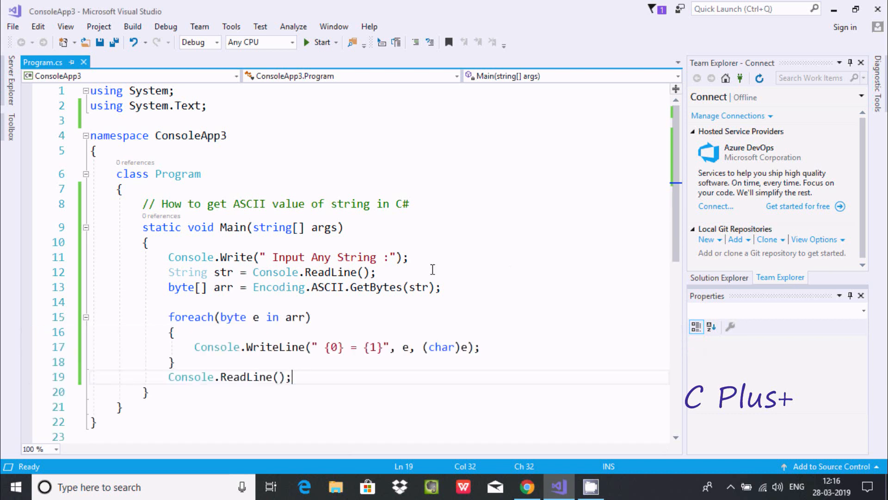